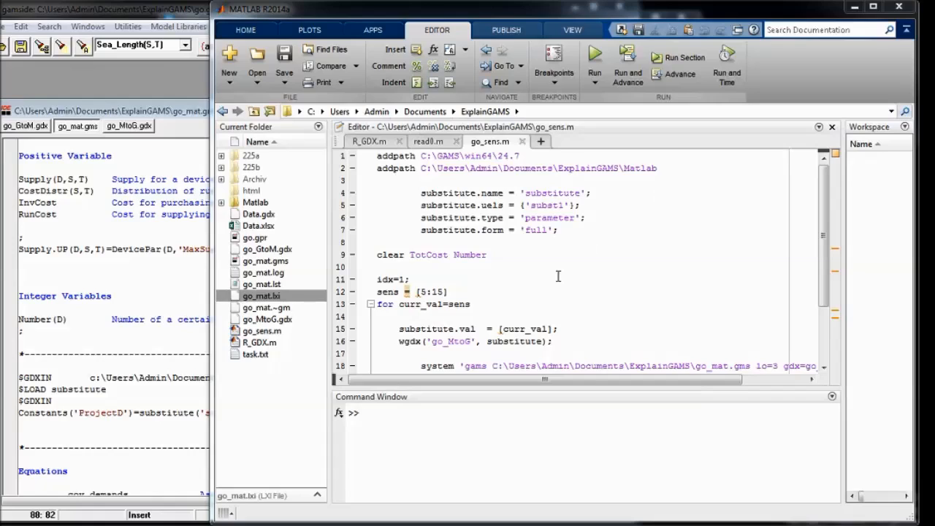
pyautogui.moveTo(557, 281)
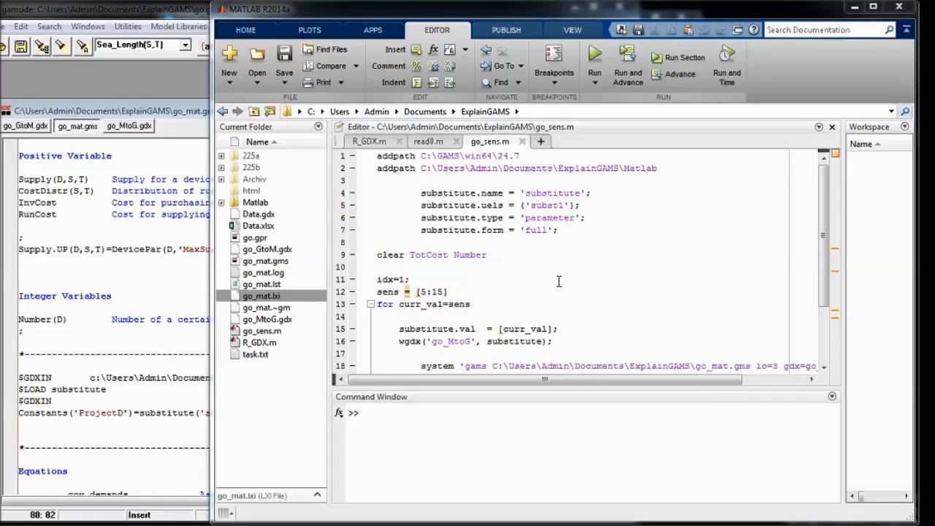
pyautogui.moveTo(566, 283)
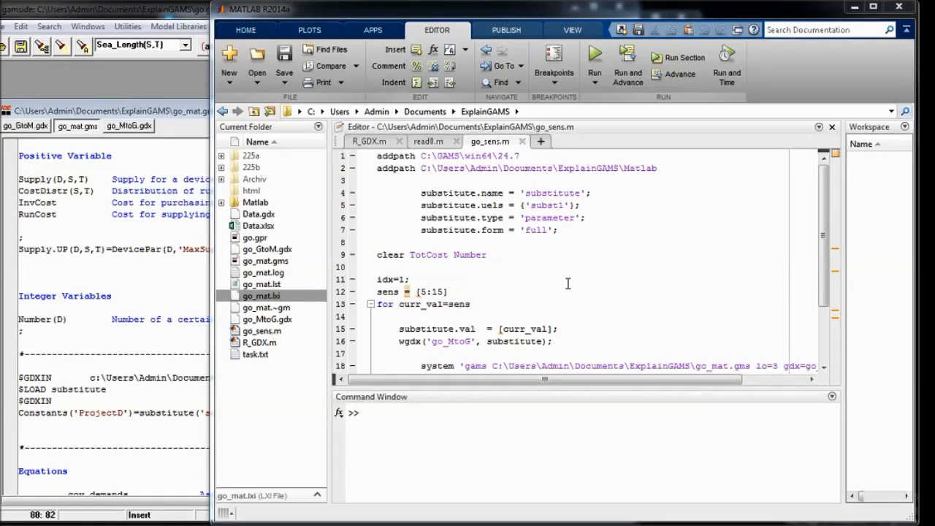
pyautogui.moveTo(569, 286)
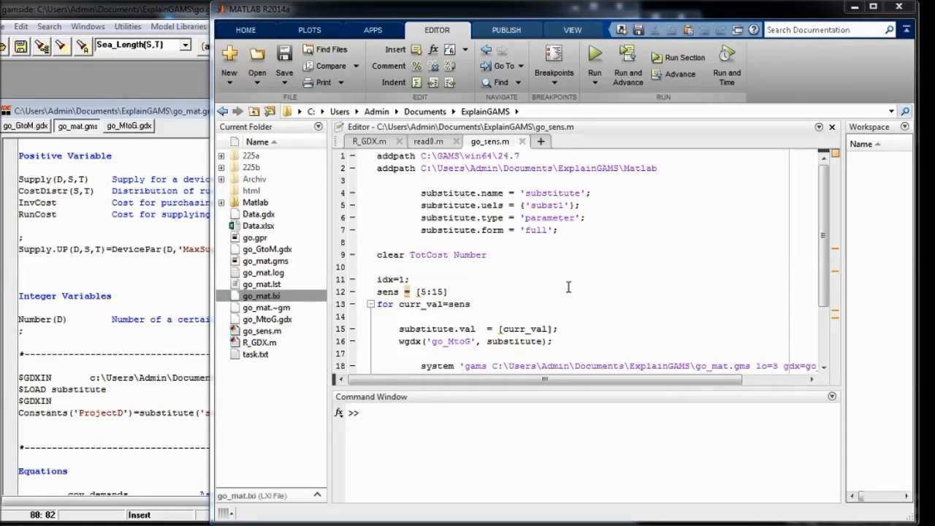
pyautogui.moveTo(517, 195)
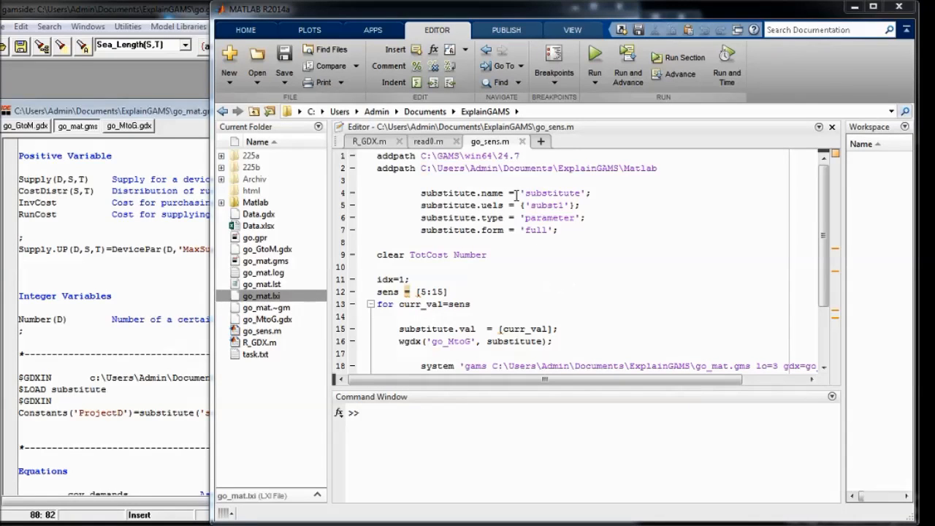
pyautogui.moveTo(490, 141)
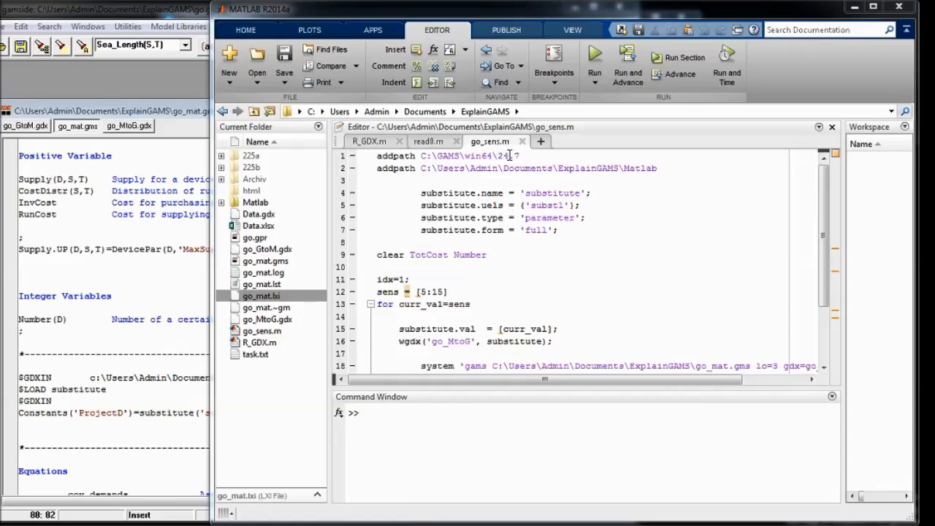
# Step: Review go_sens.m: the addpath lines, substitute structure fields, loop body and ProjectD constant
pyautogui.tripleClick(445, 155)
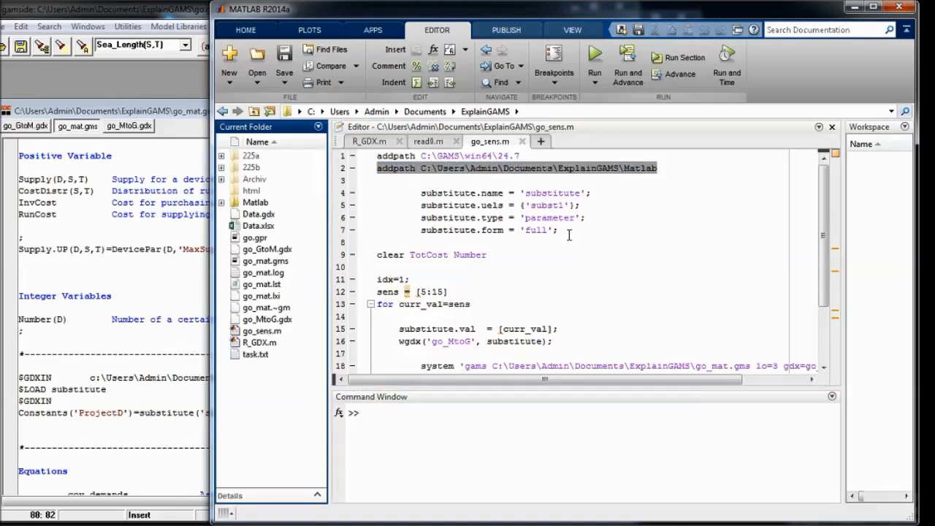
pyautogui.moveTo(420, 192); pyautogui.dragTo(554, 231)
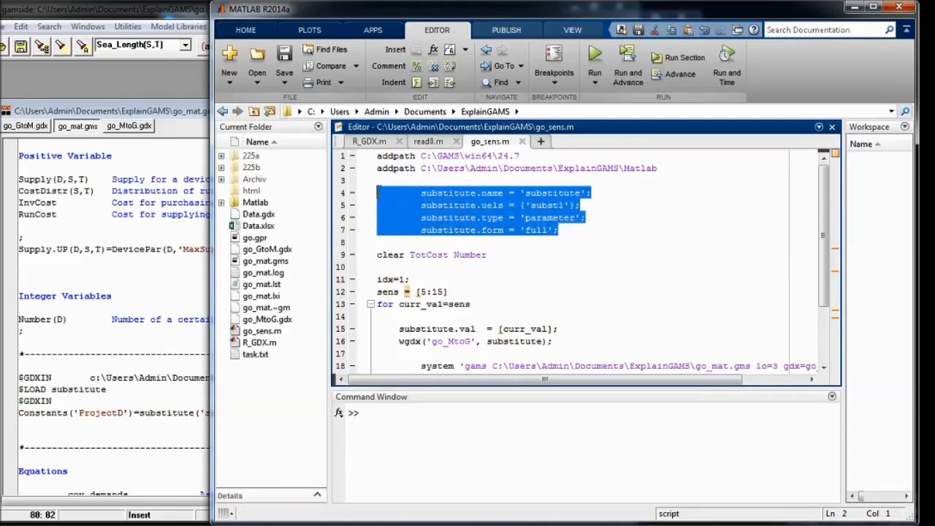
pyautogui.click(593, 248)
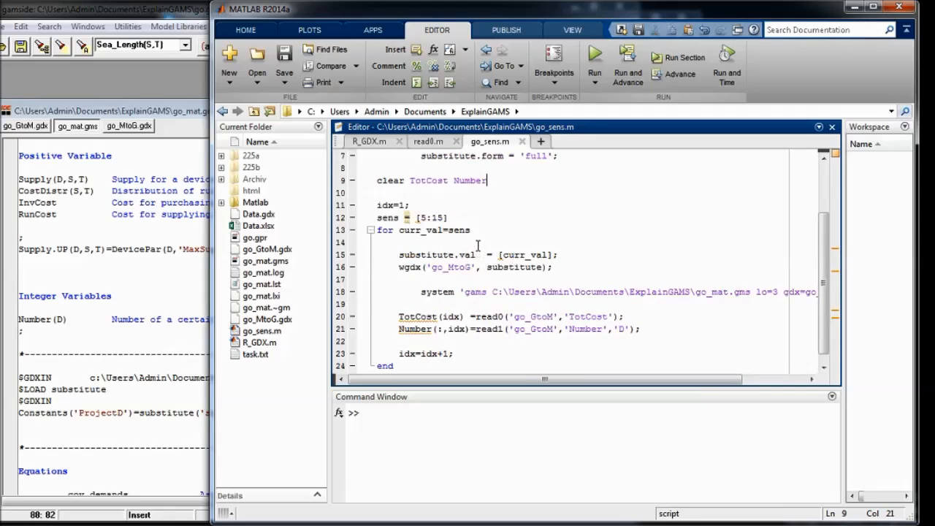
pyautogui.tripleClick(412, 218)
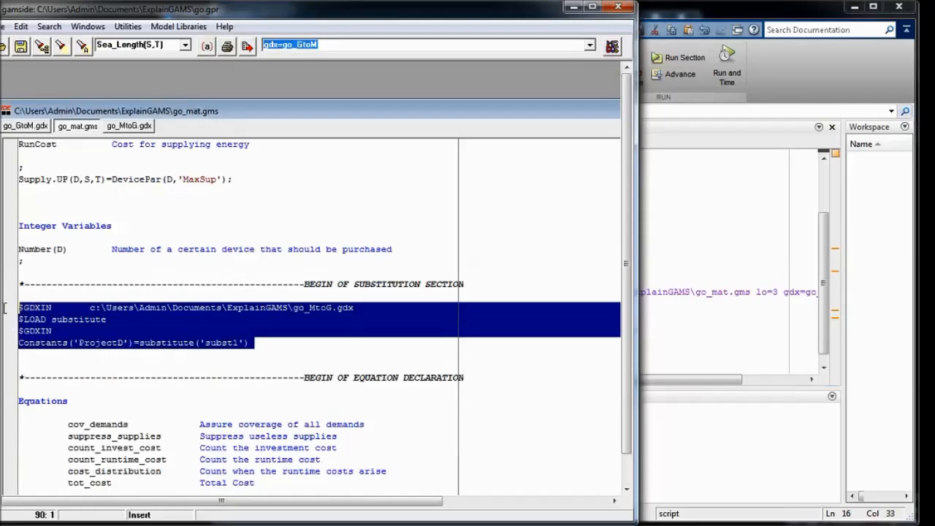
pyautogui.moveTo(325, 316)
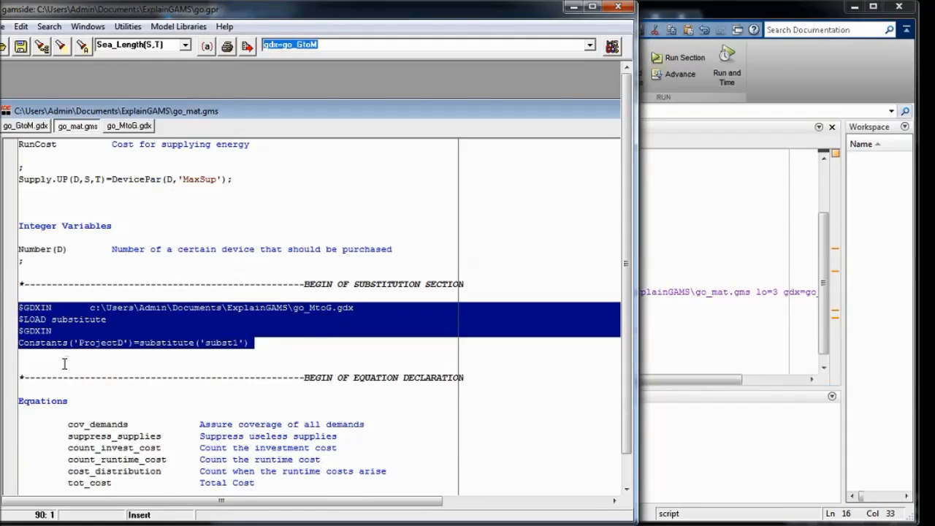
pyautogui.click(57, 319)
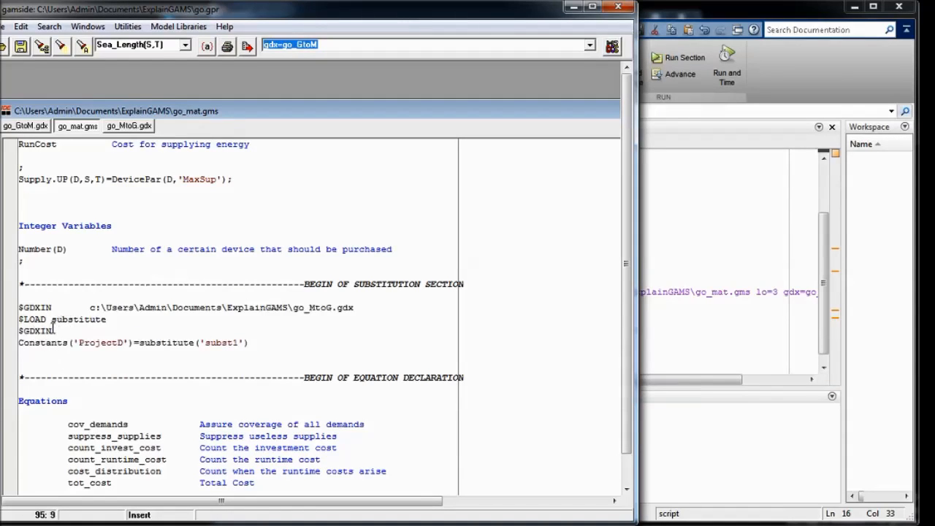
pyautogui.doubleClick(32, 330)
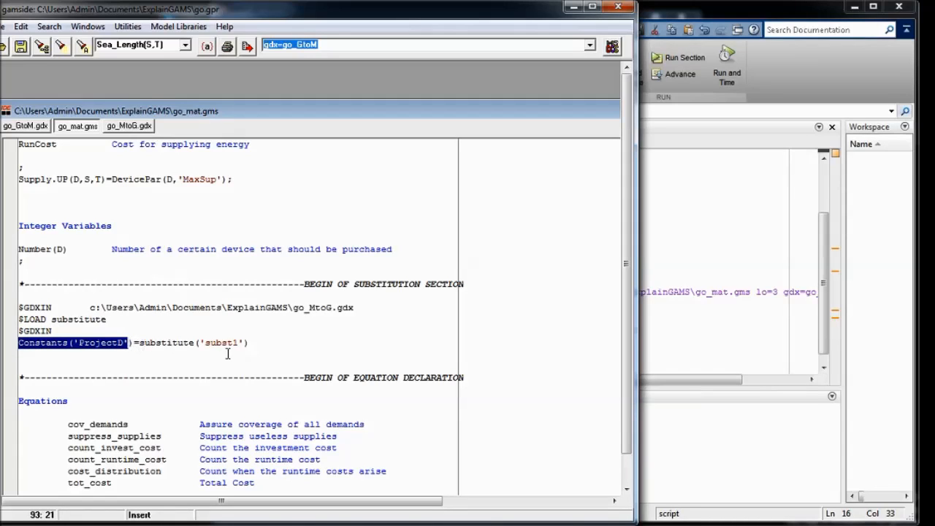
pyautogui.moveTo(645, 318)
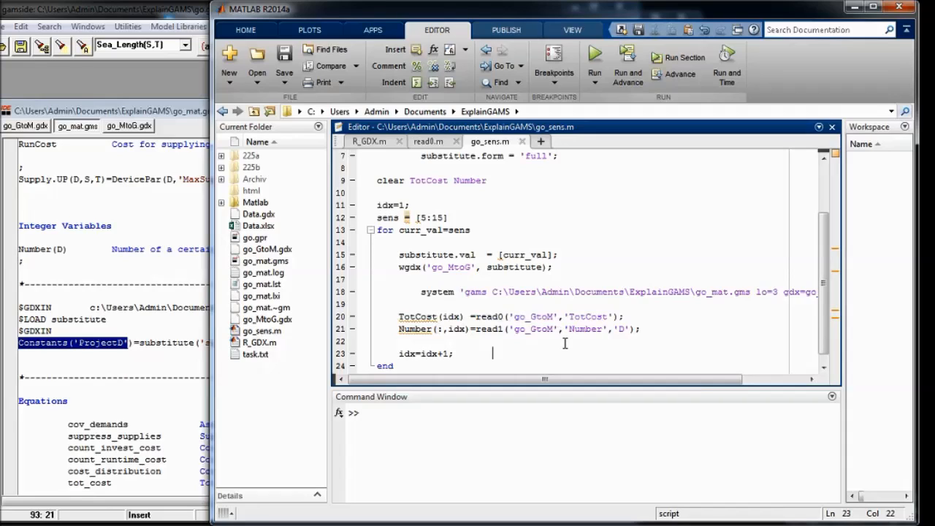
pyautogui.moveTo(593, 335)
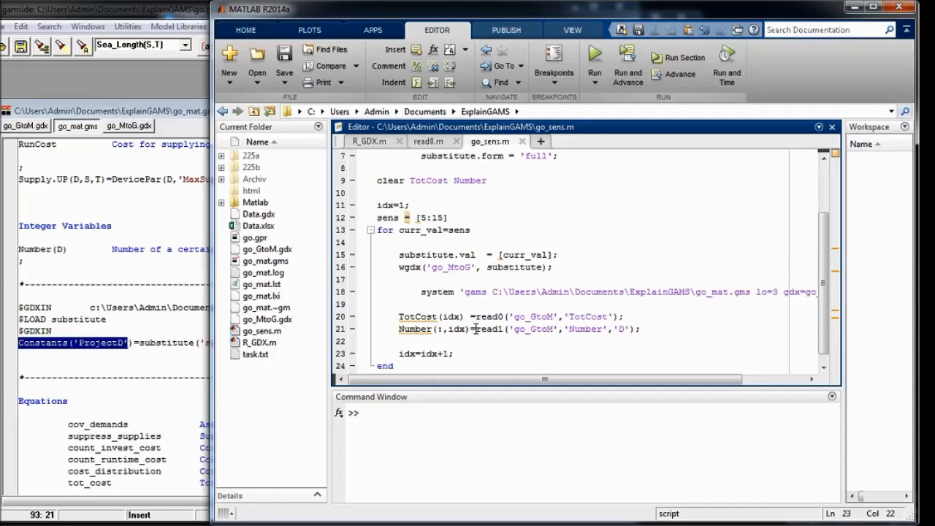
# Step: Add plot(sens,Number) after the loop and check the Number read statement it relies on
pyautogui.doubleClick(486, 329)
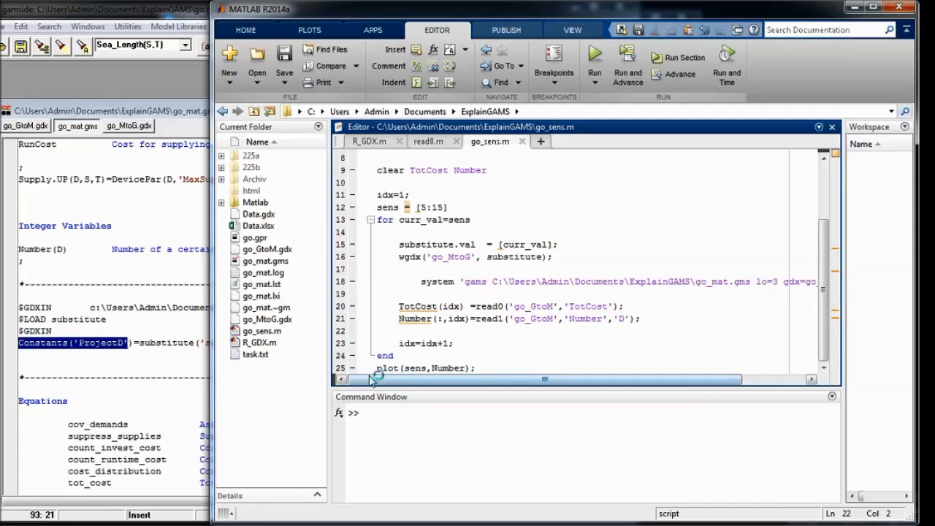
pyautogui.tripleClick(424, 368)
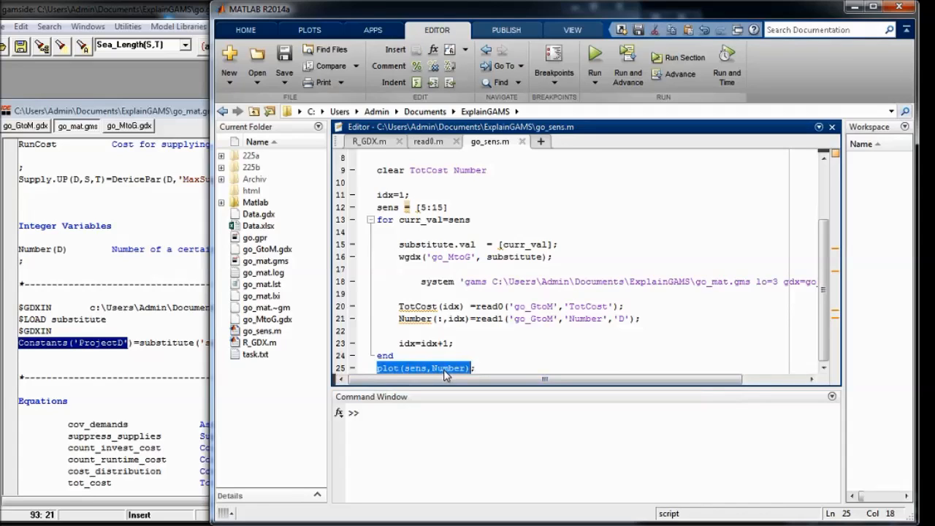
pyautogui.click(474, 368)
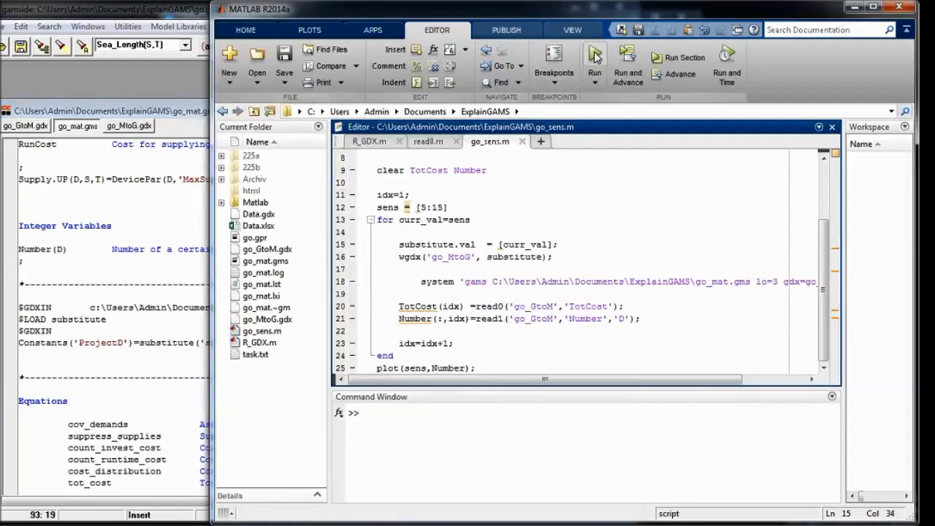
pyautogui.click(595, 56)
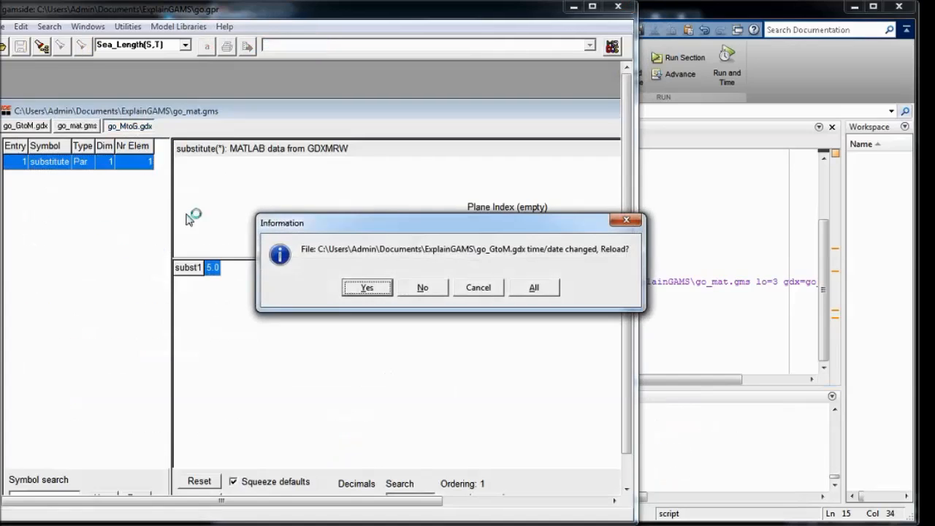
# Step: Reload the changed go_MtoG.gdx results and switch back to the go_mat.gms model code
pyautogui.click(365, 286)
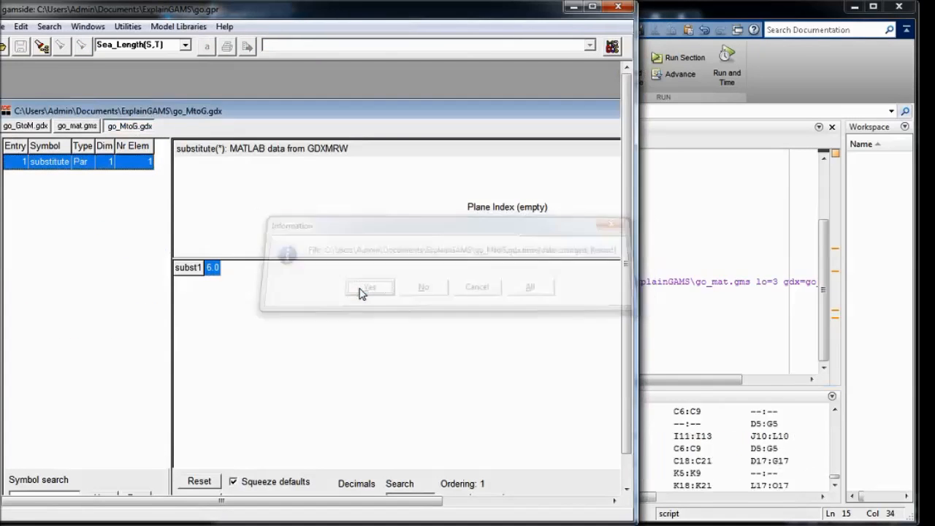
pyautogui.click(369, 286)
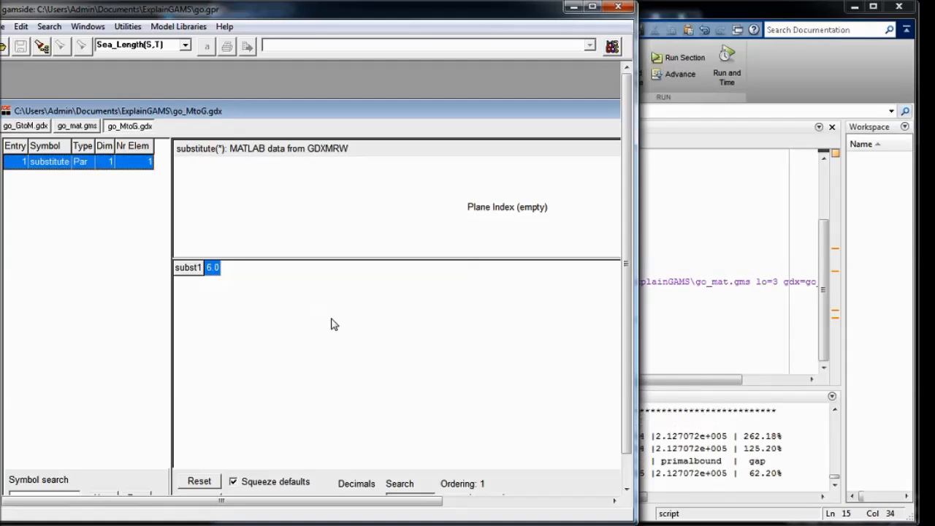
pyautogui.click(76, 125)
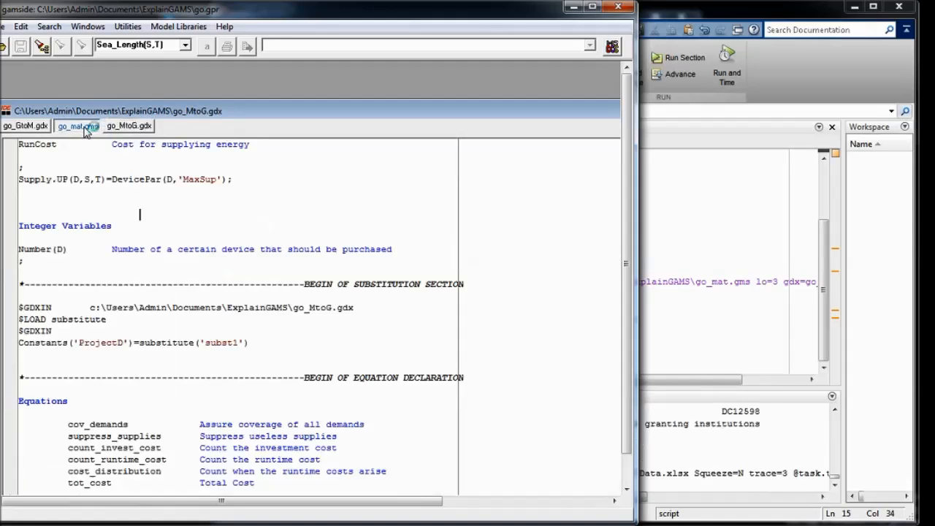
pyautogui.click(76, 125)
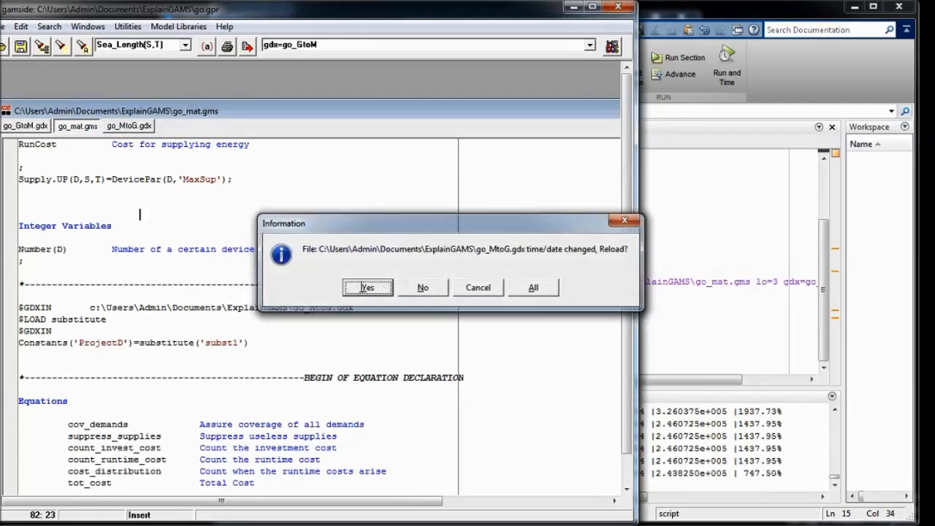
pyautogui.click(368, 286)
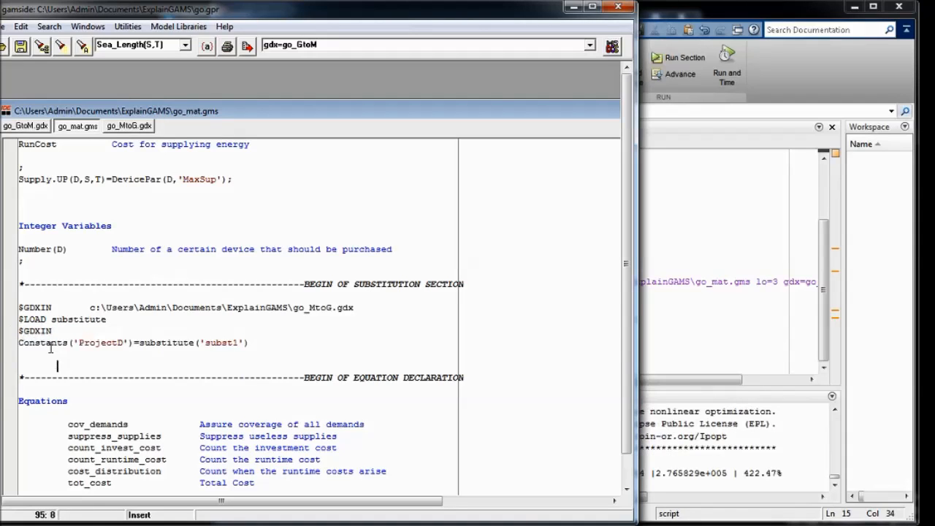
pyautogui.scroll(-3)
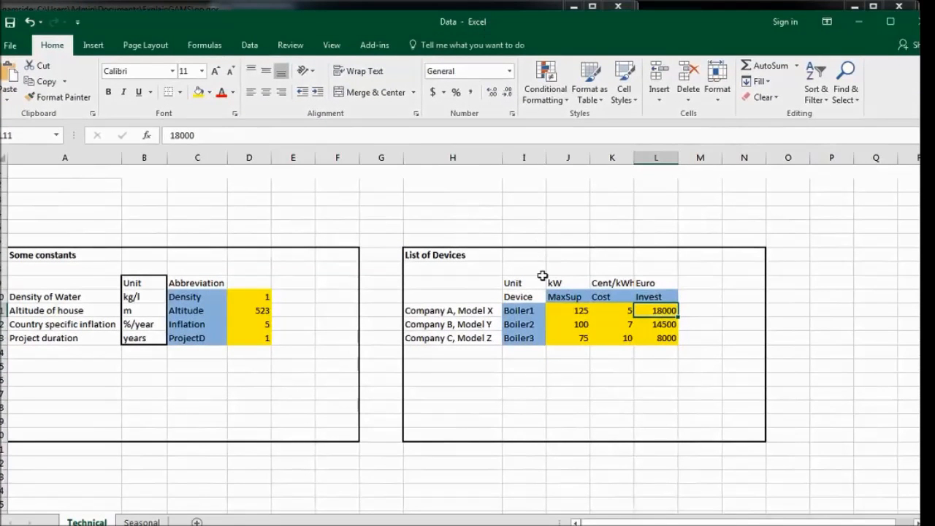
pyautogui.moveTo(260, 360)
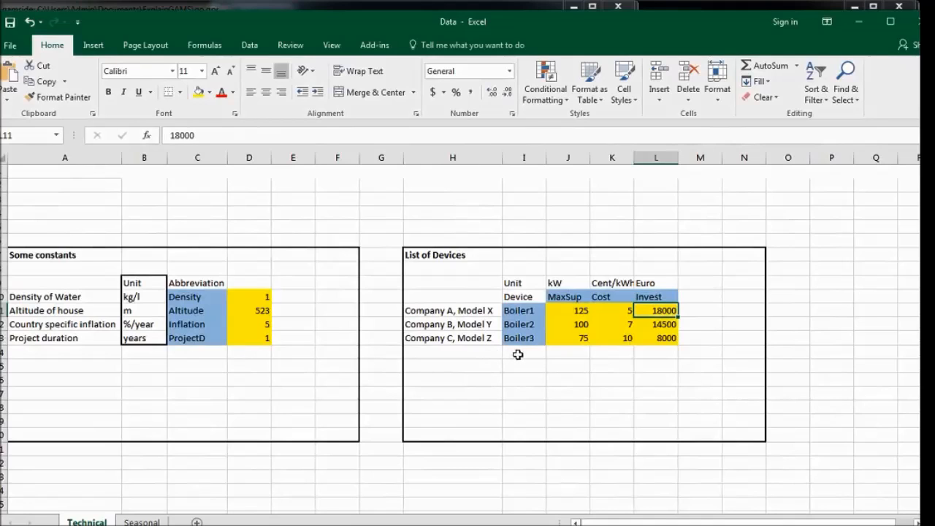
pyautogui.moveTo(560, 359)
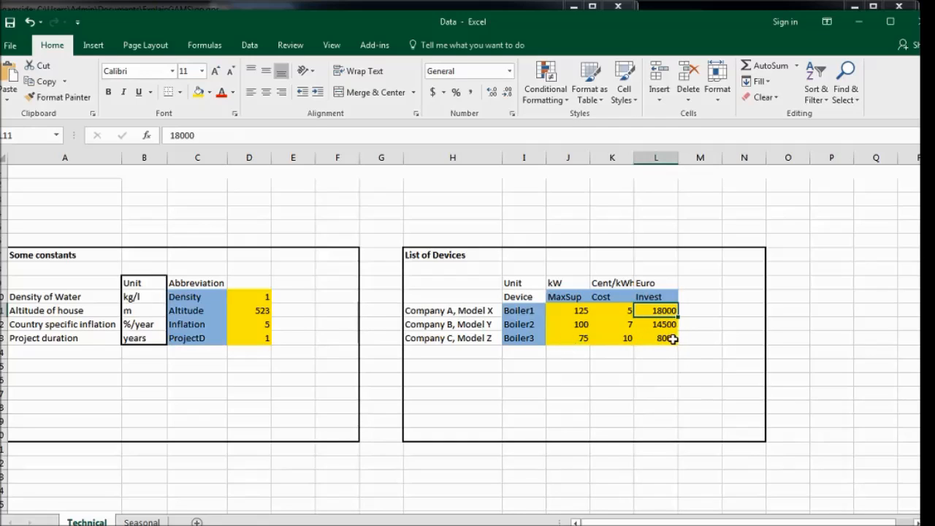
pyautogui.click(654, 337)
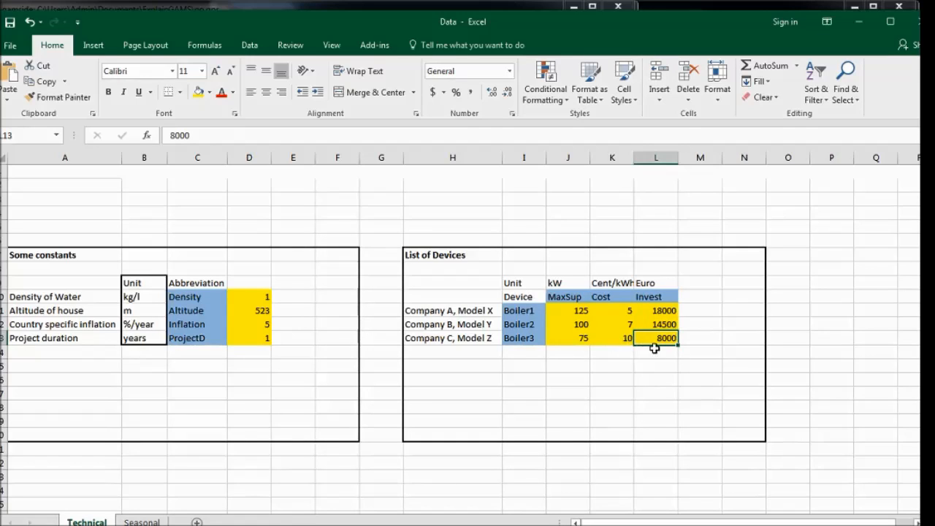
pyautogui.click(655, 310)
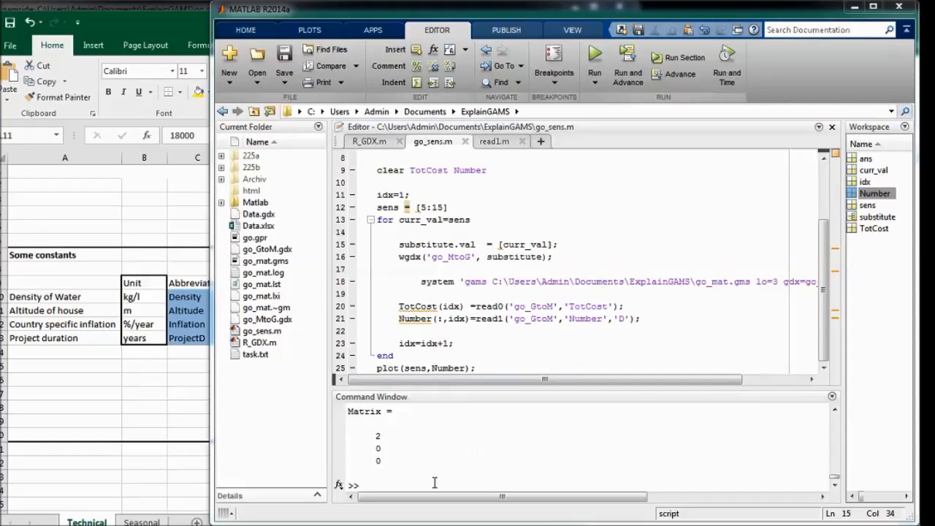
# Step: Print the Number matrix in the Command Window and mark its first 2.0000 device count
pyautogui.write('Number')
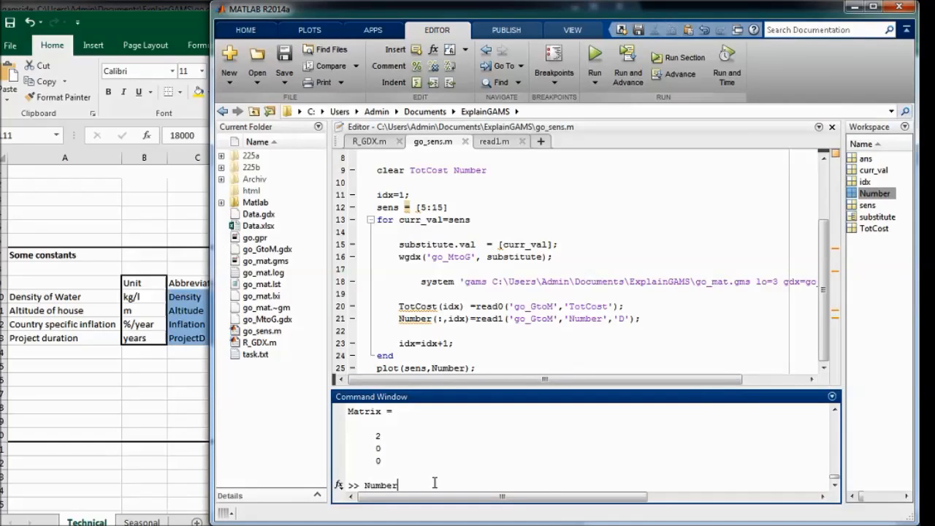
pyautogui.press('enter')
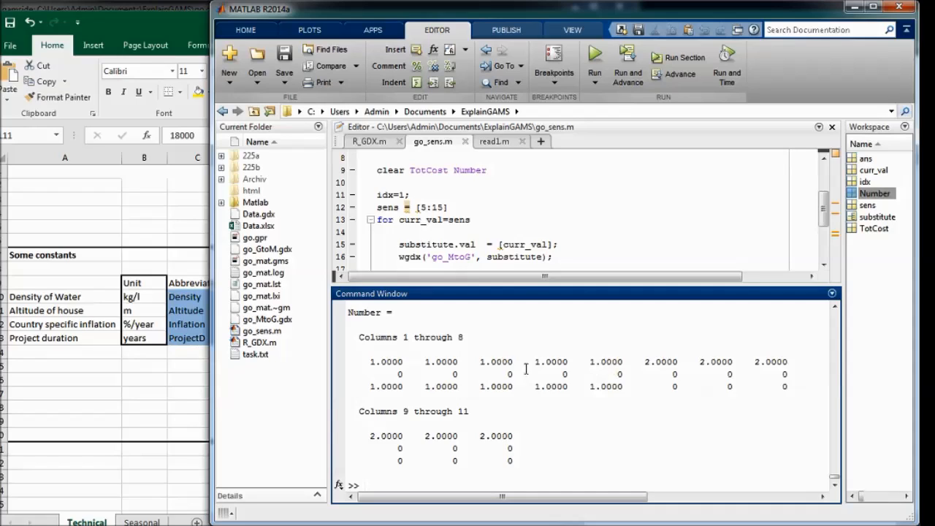
pyautogui.moveTo(657, 374)
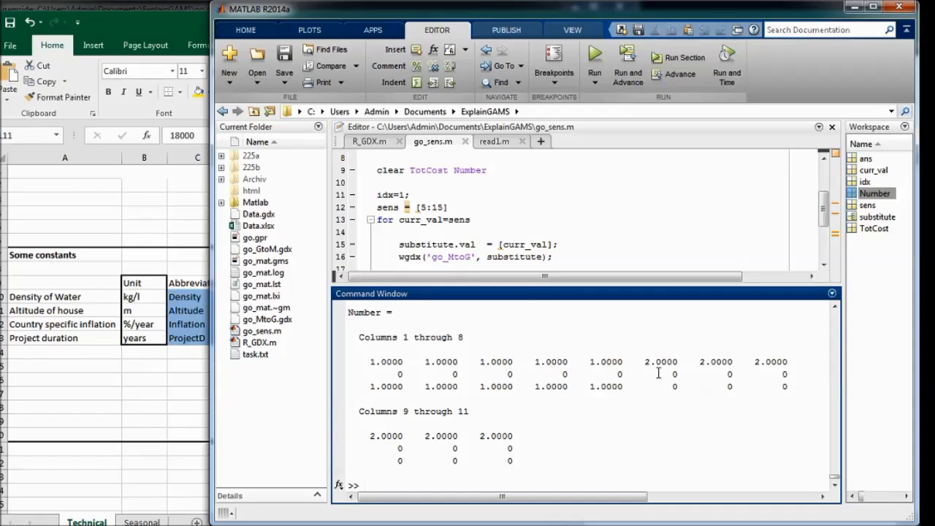
pyautogui.moveTo(665, 374)
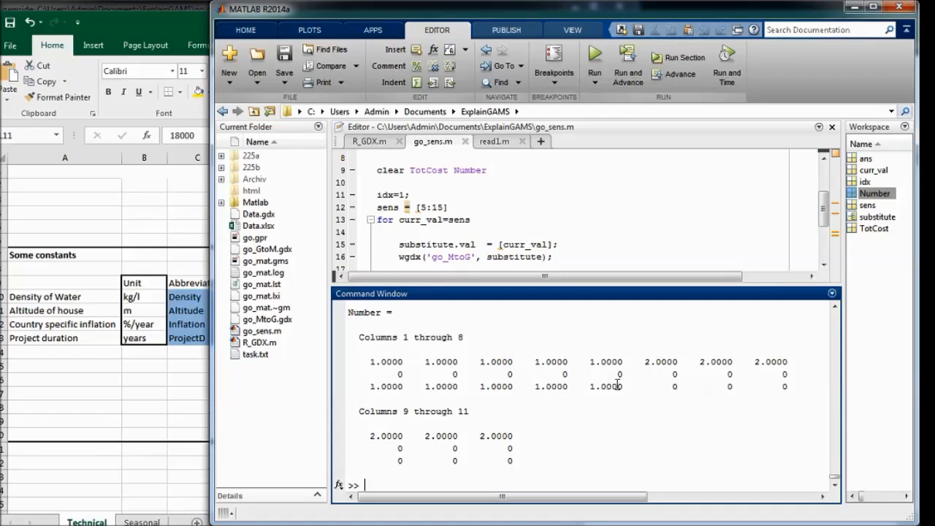
pyautogui.moveTo(645, 362)
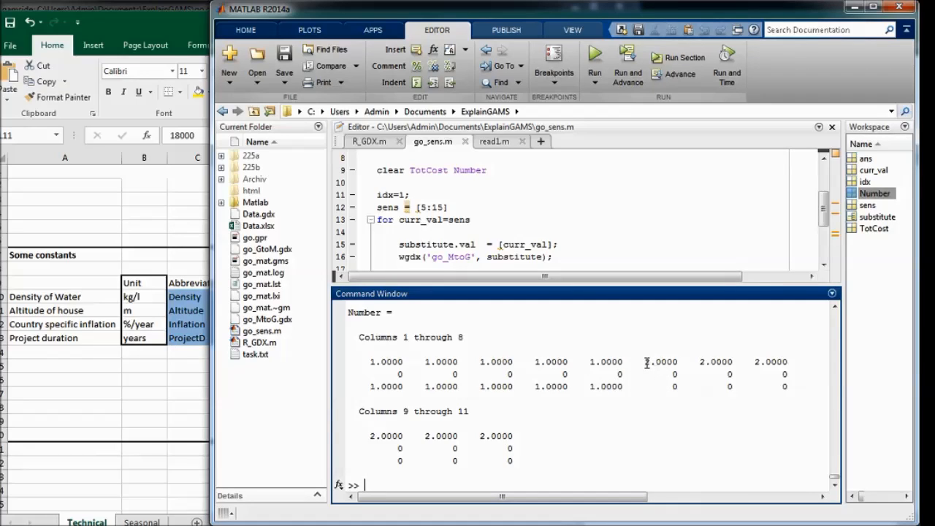
pyautogui.moveTo(645, 362)
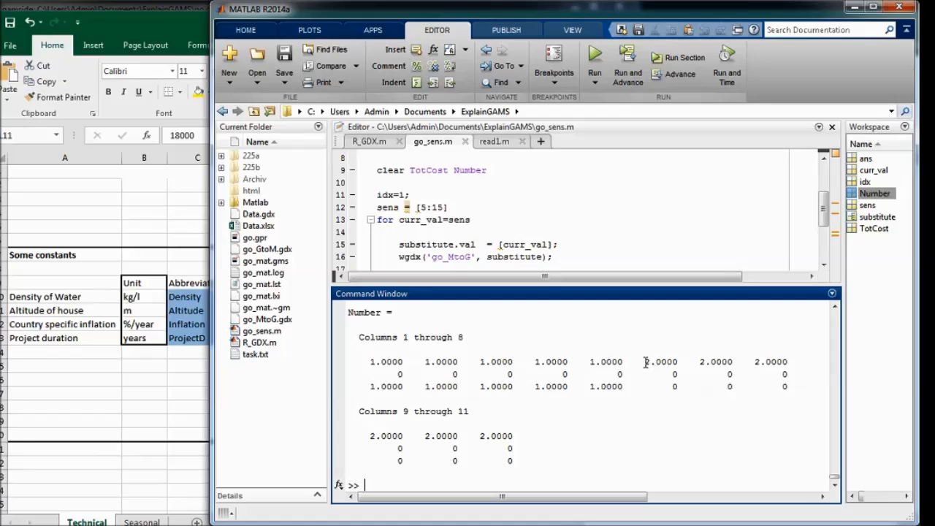
pyautogui.doubleClick(660, 362)
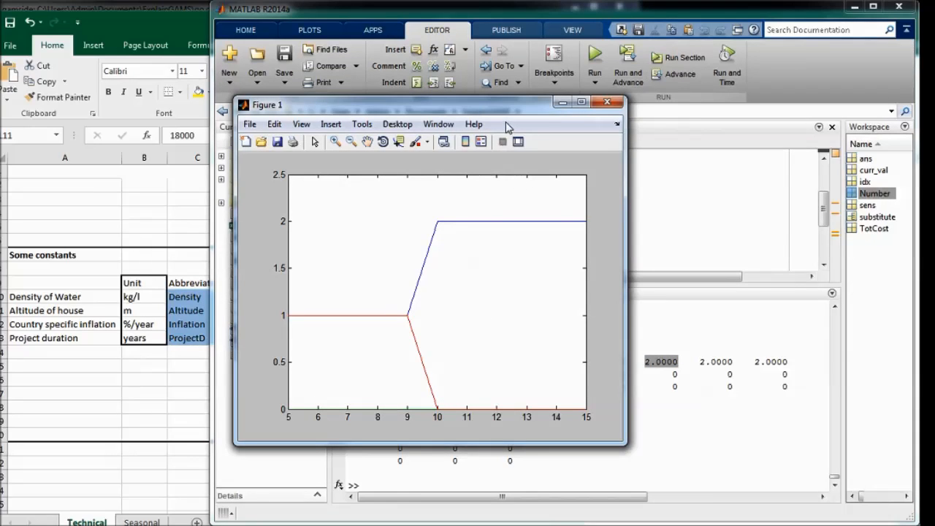
# Step: Close Figure 1 showing device counts over durations 5–15
pyautogui.click(607, 102)
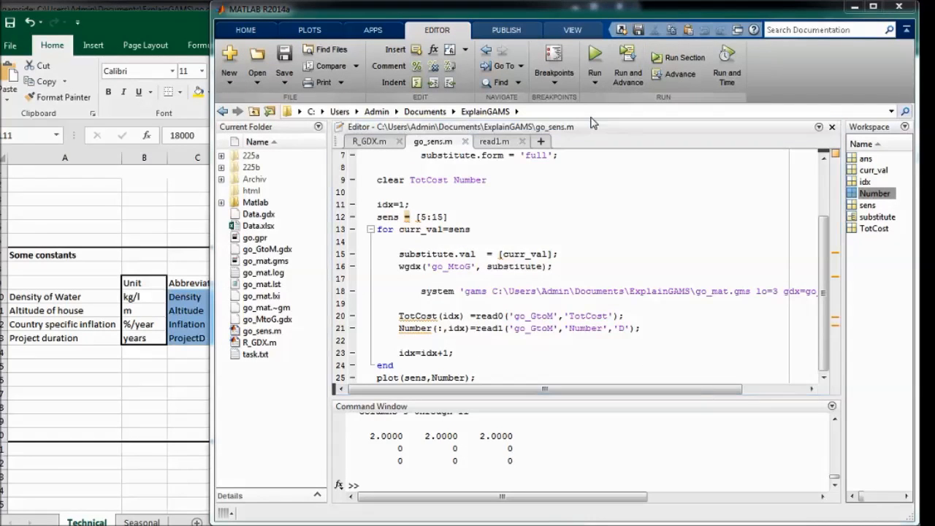
pyautogui.moveTo(105, 218)
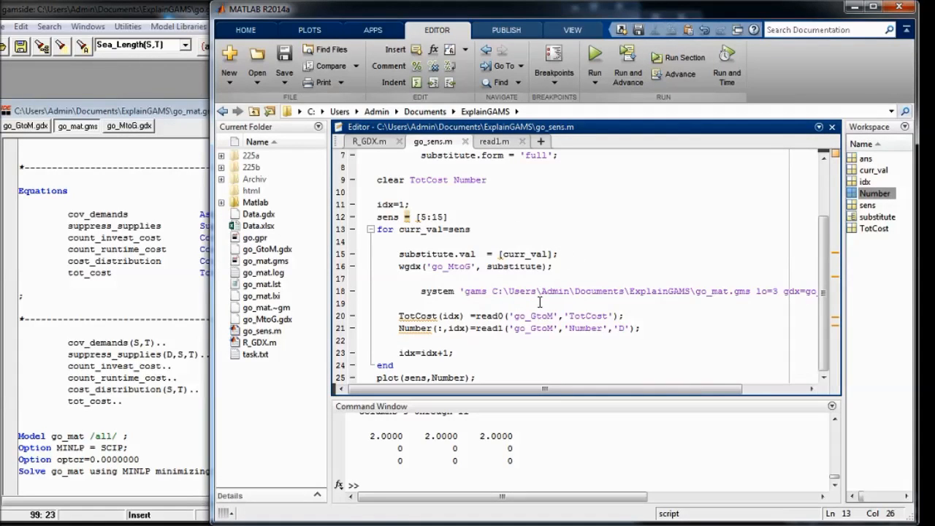
# Step: Pick out the read0 call on line 20 that fetches TotCost from go_GtoM
pyautogui.doubleClick(488, 316)
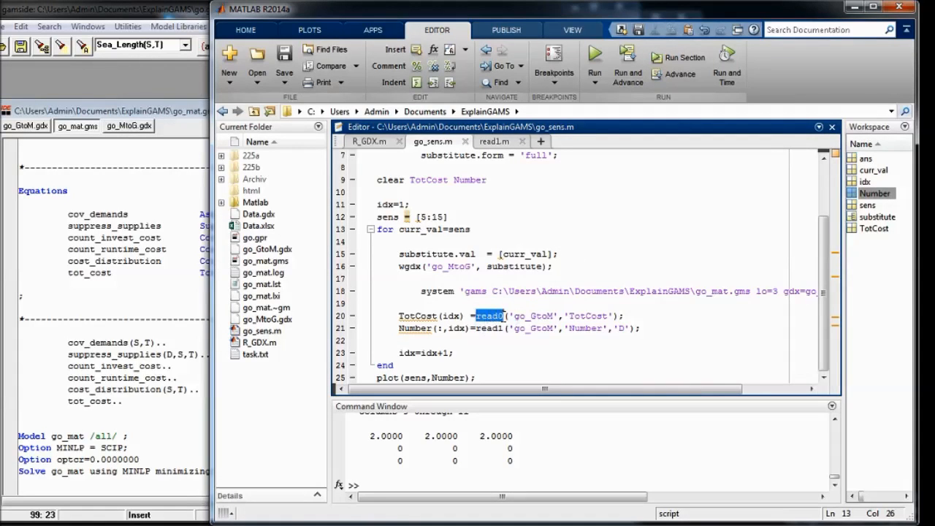